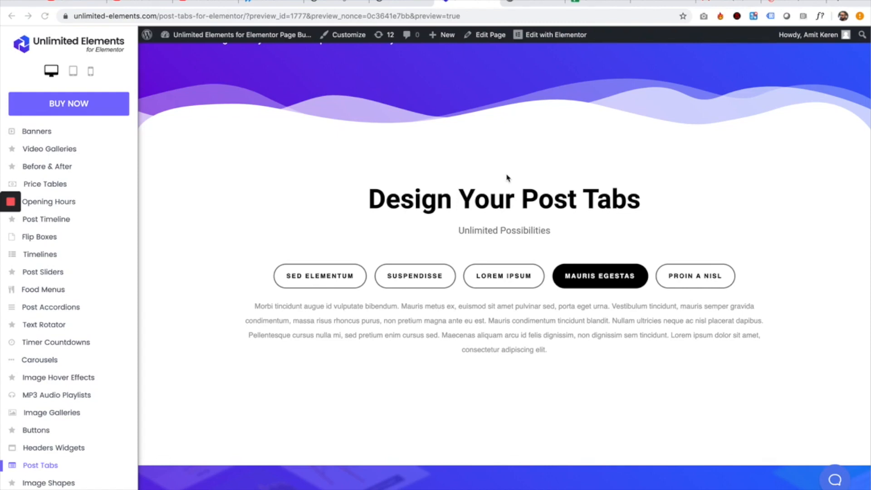
mouse_move(348, 165)
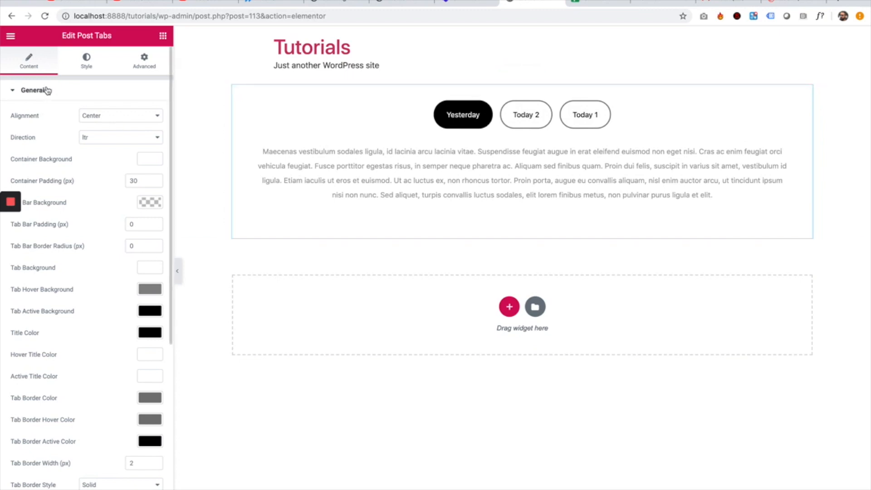
Try Left and then Right alignment for the row of post tabs.
click(121, 115)
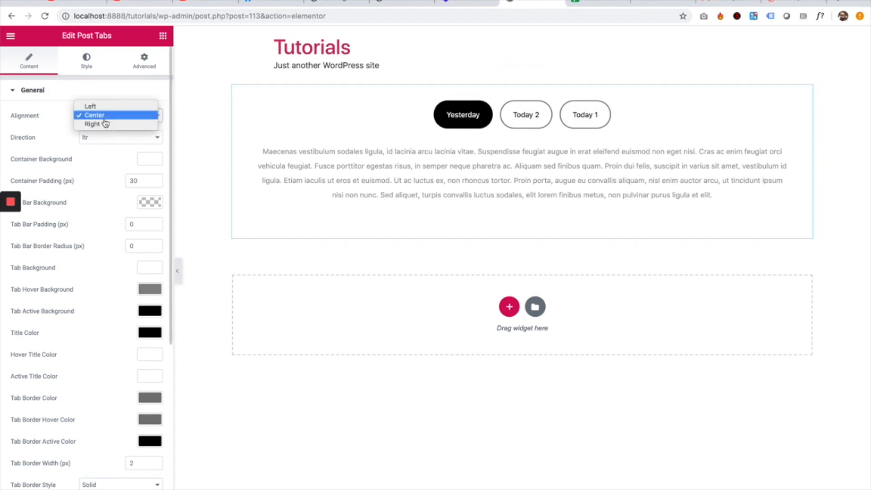
click(90, 106)
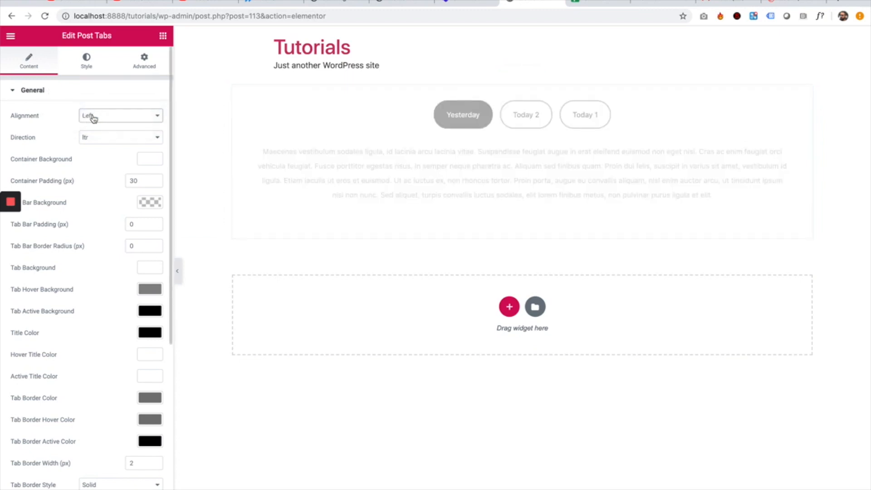
click(120, 116)
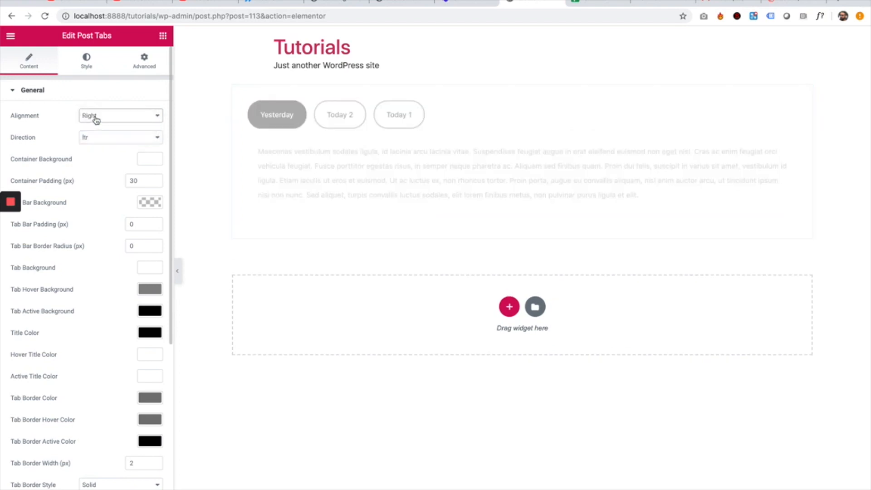
click(120, 115)
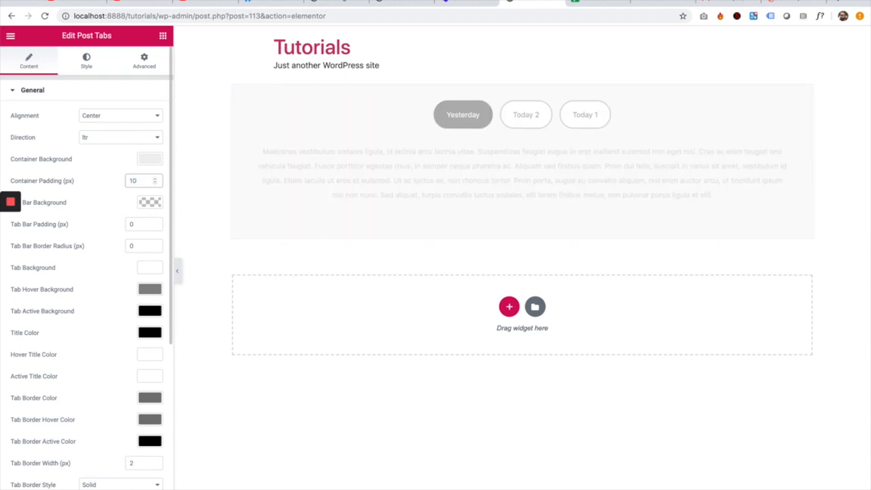
Enter 100 px as the Post Tabs container padding.
text(100)
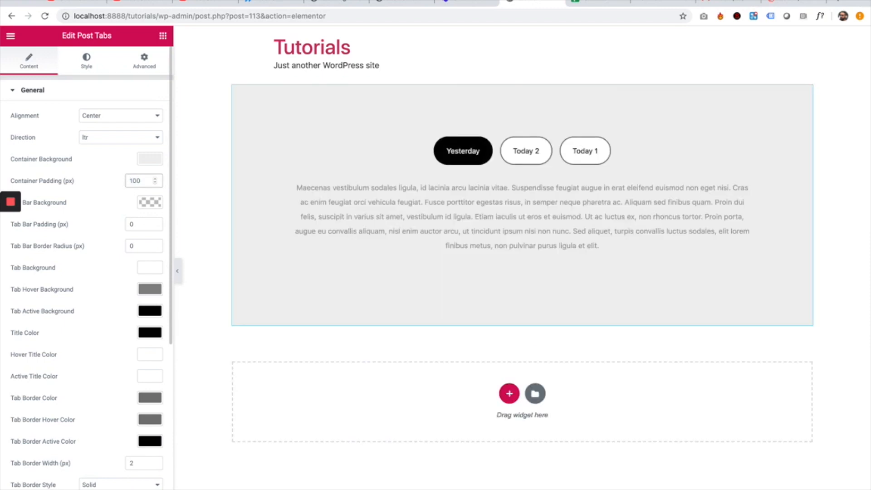
mouse_move(78, 207)
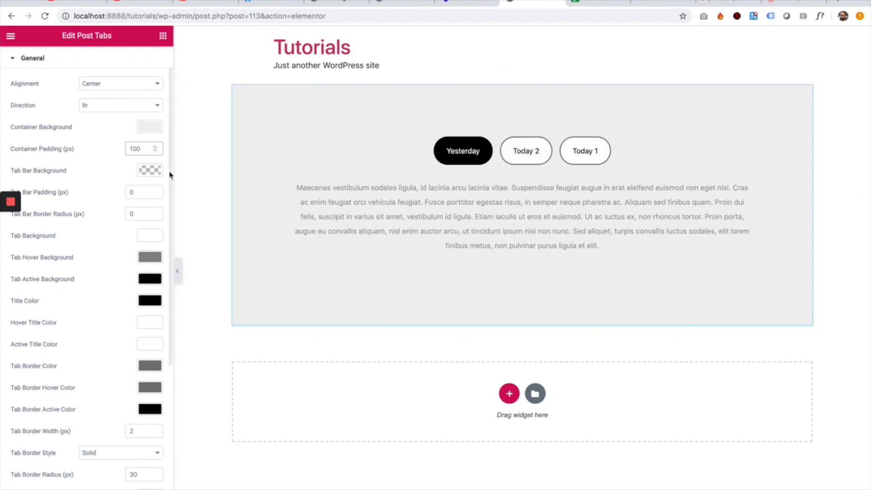
Give the tab bar a black background, 30 px padding and 100 border radius.
click(150, 171)
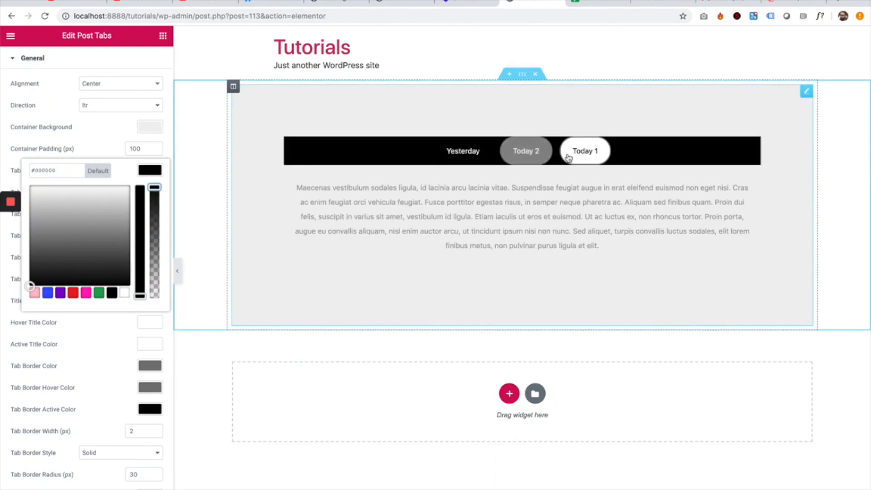
click(463, 151)
text(30)
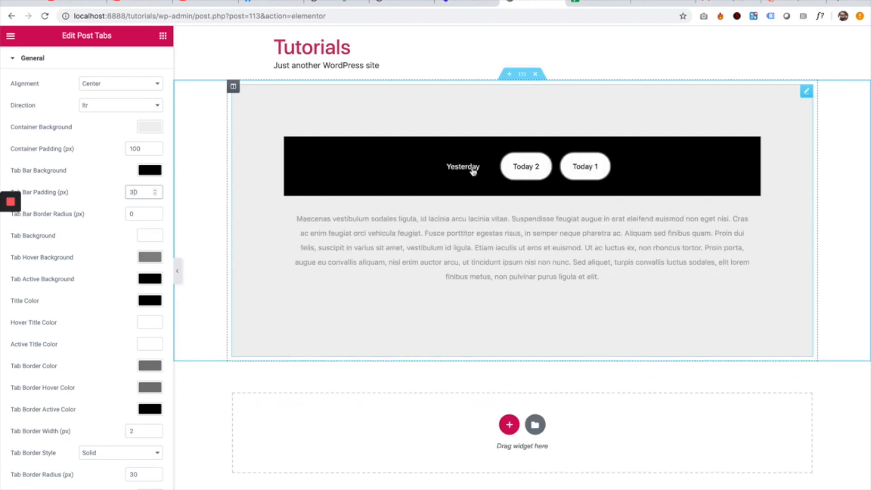
mouse_move(577, 142)
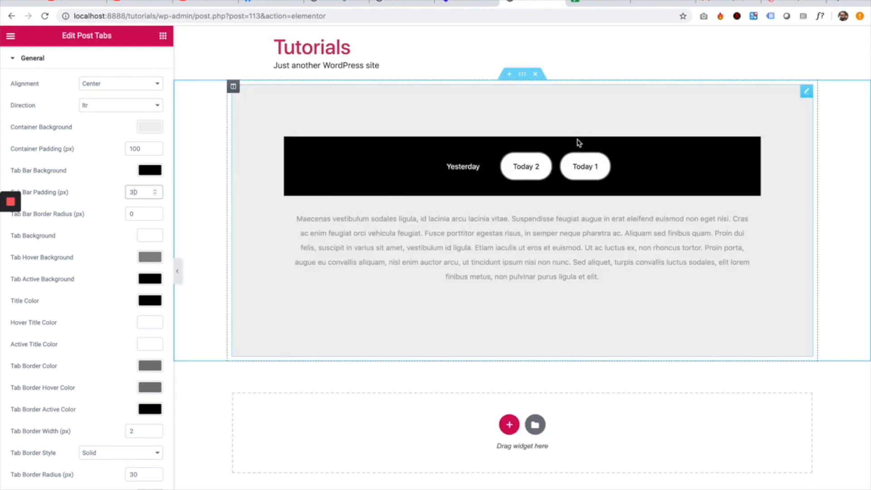
click(140, 213)
text(100)
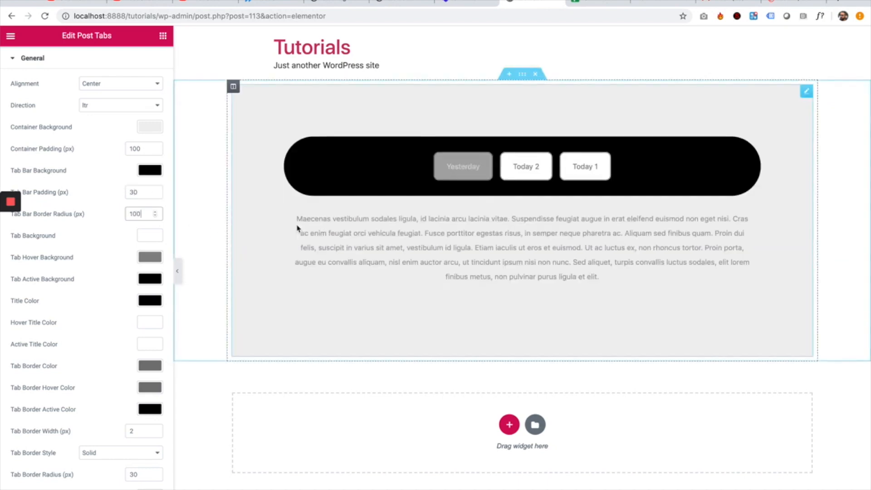
click(585, 166)
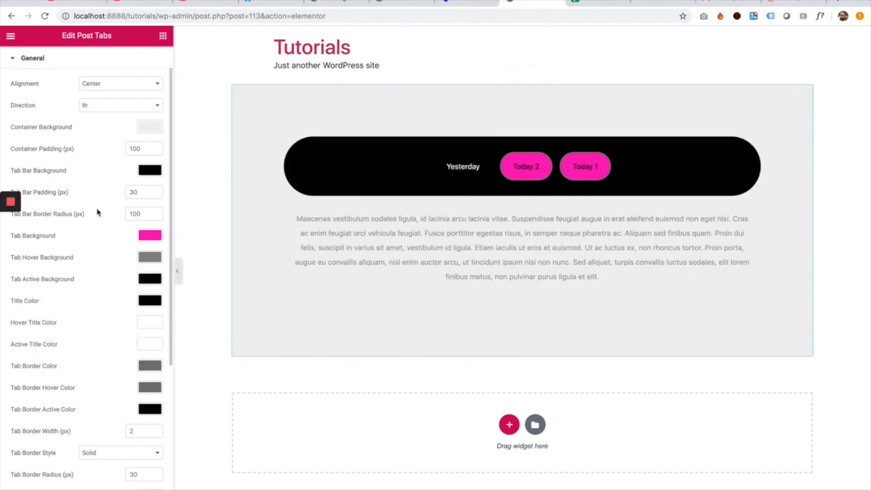
Set green hover and blue active tab backgrounds, previewing the Today 1 and Yesterday tabs.
click(149, 234)
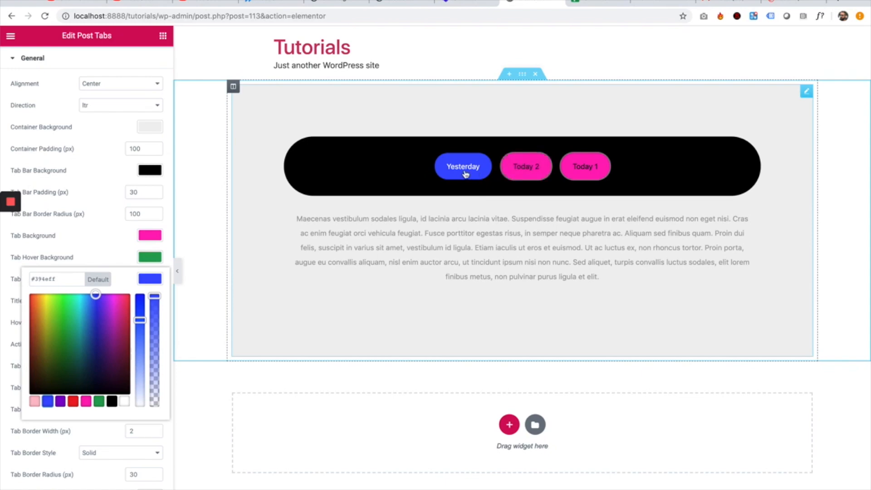
click(585, 166)
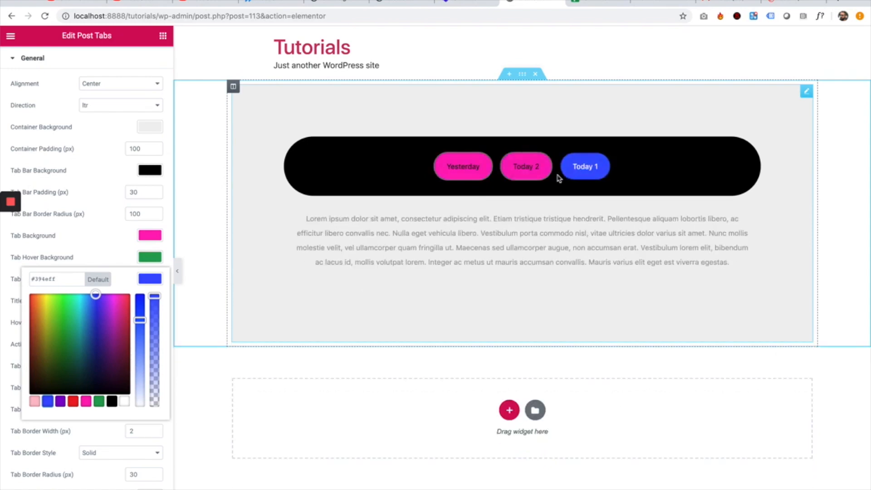
click(463, 167)
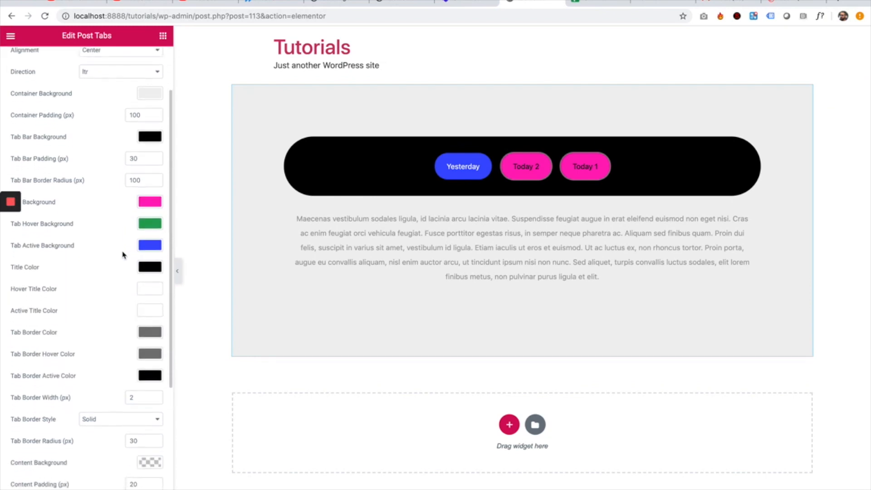
scroll(down, 3)
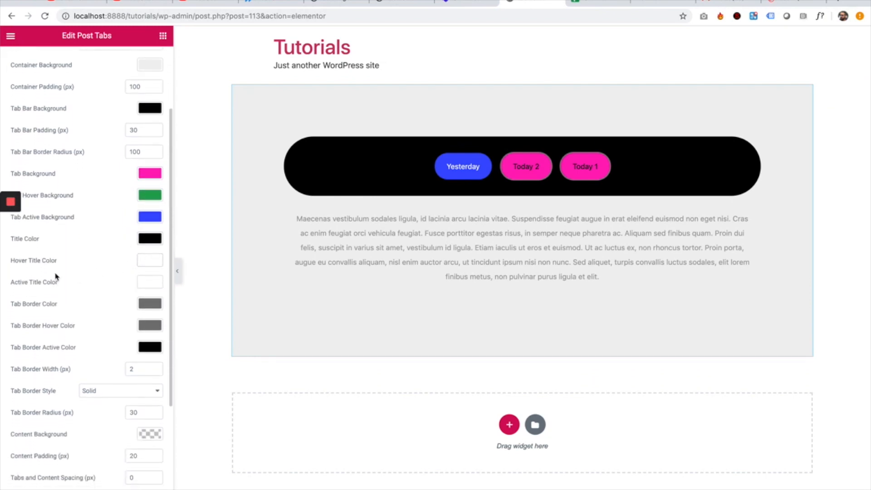
scroll(down, 3)
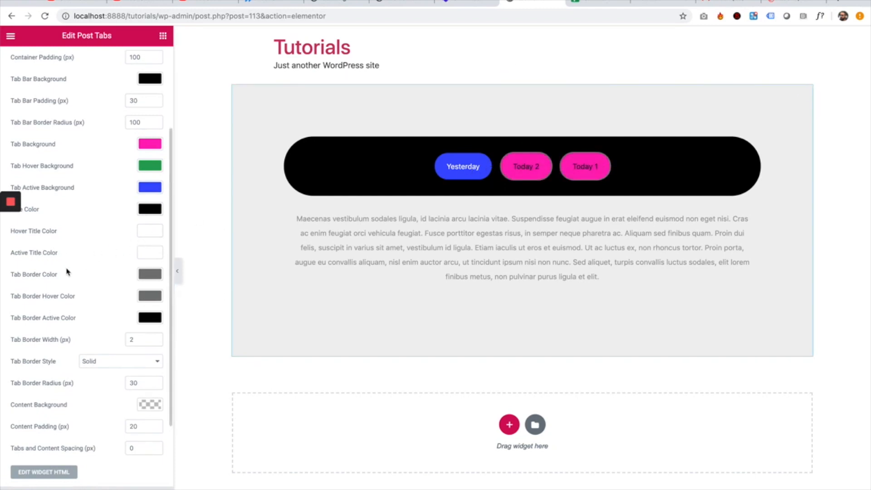
scroll(down, 3)
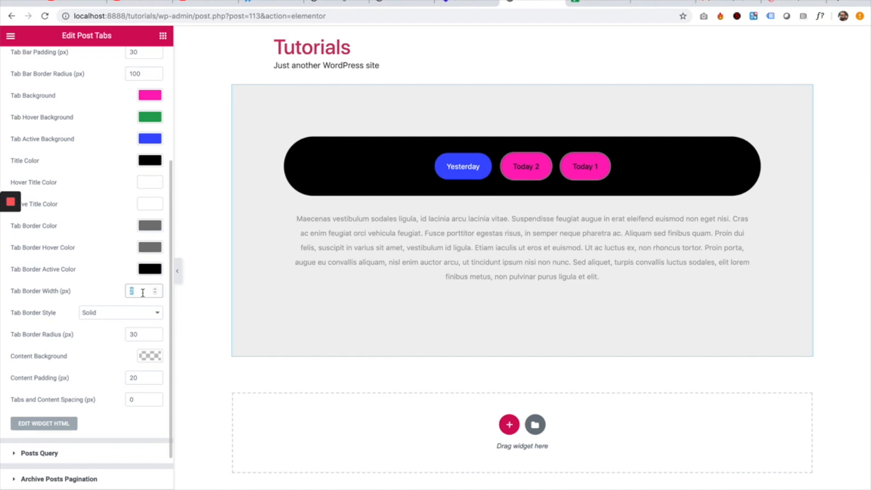
Try tab border width 10, settle on 0, and keep the Solid border style.
text(10)
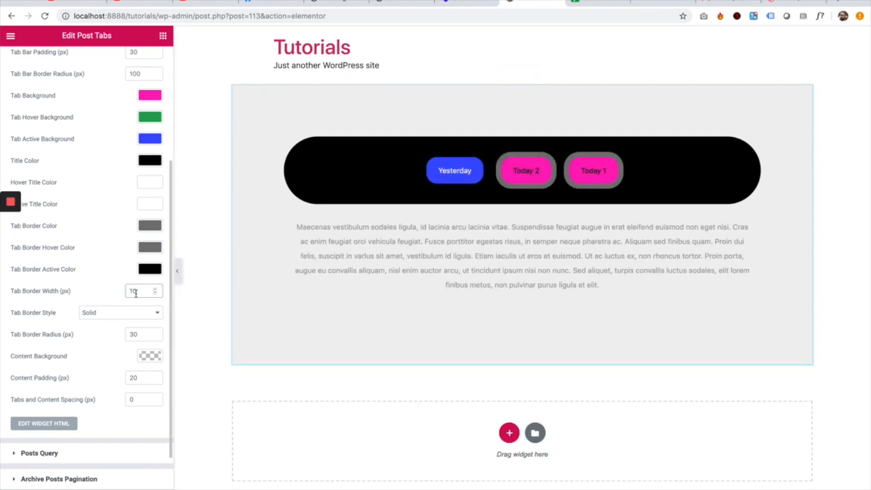
text(0)
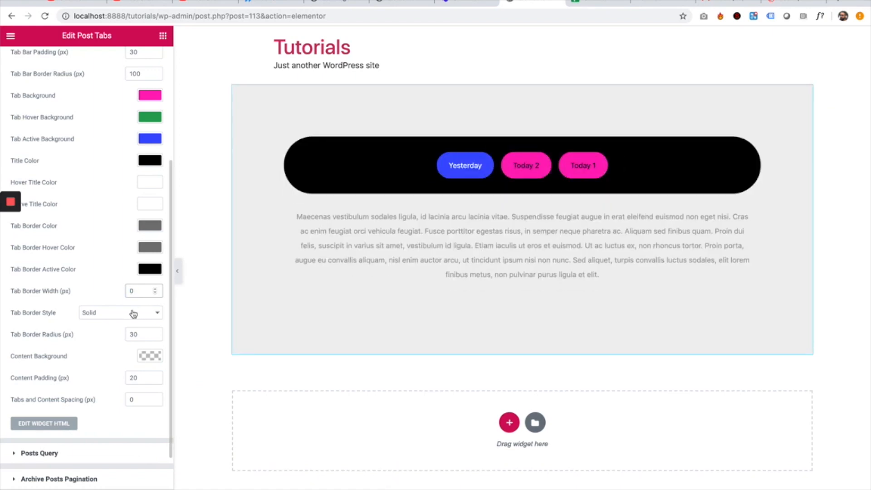
scroll(down, 3)
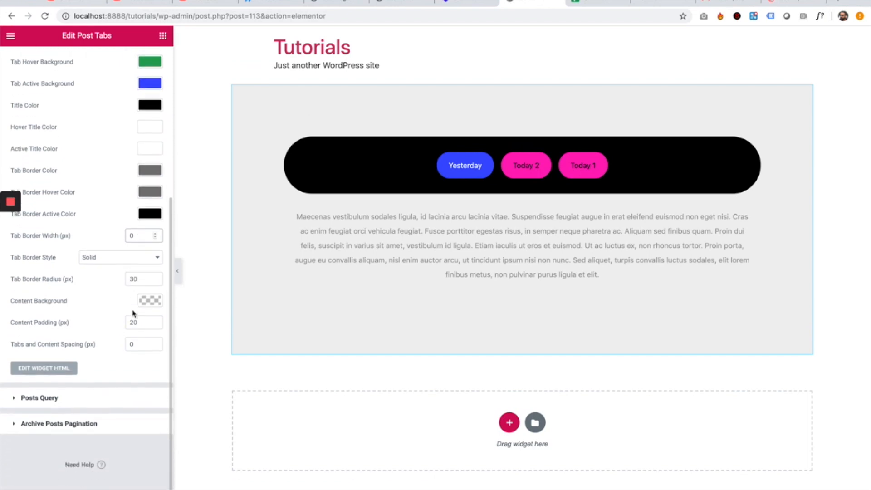
click(119, 257)
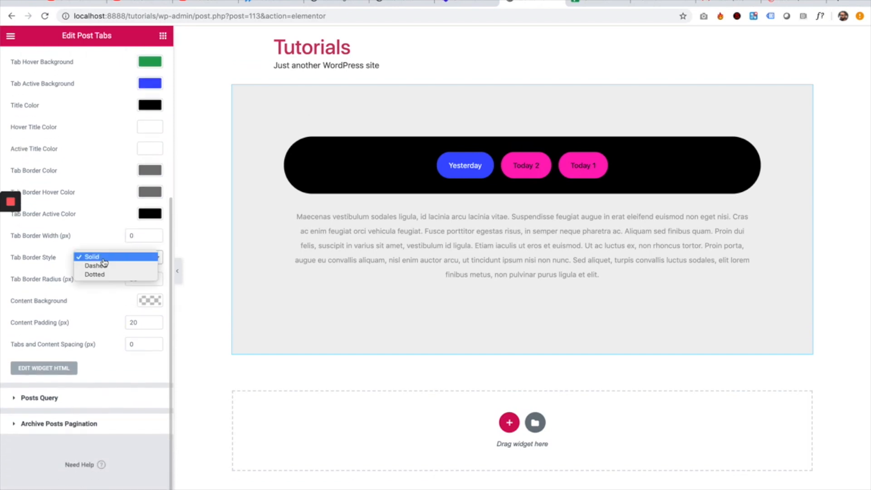
click(91, 256)
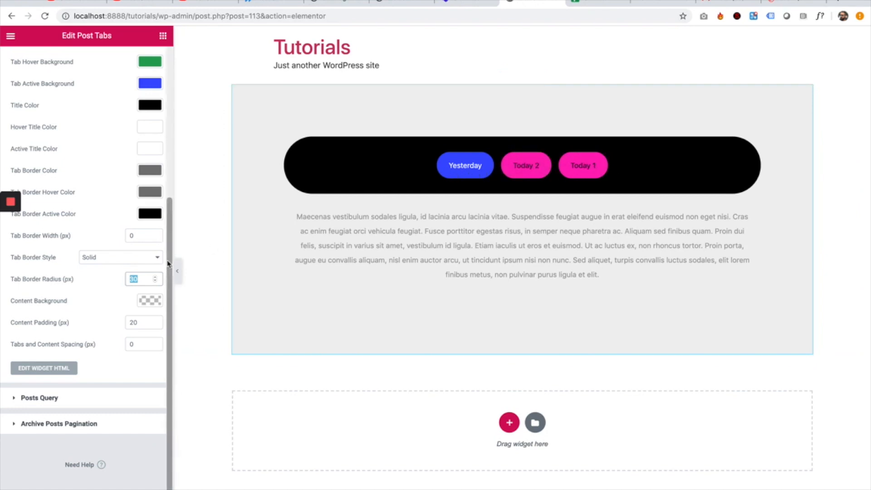
Set tab and tab bar border radius to 0, bar padding to 10, and preview Today 2.
text(0)
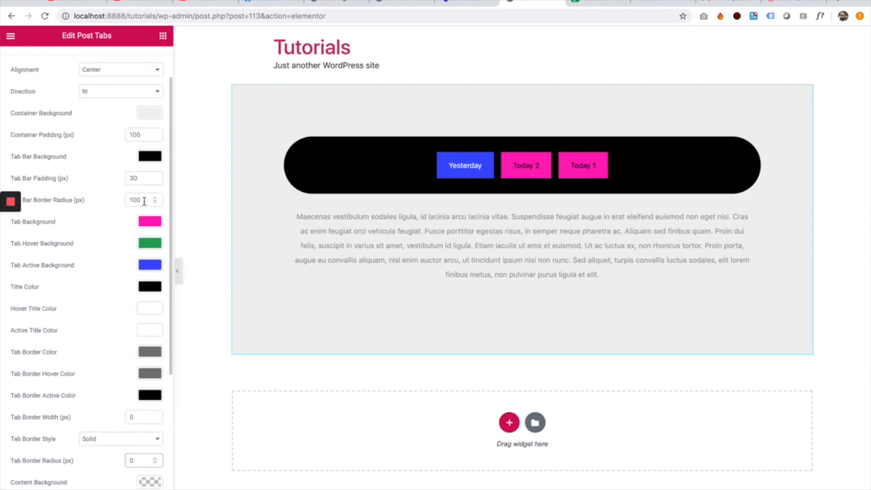
text(0)
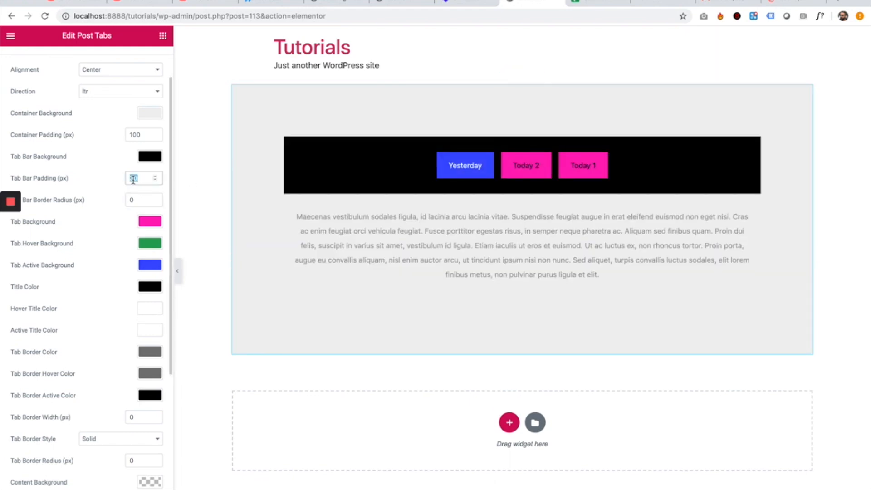
text(0)
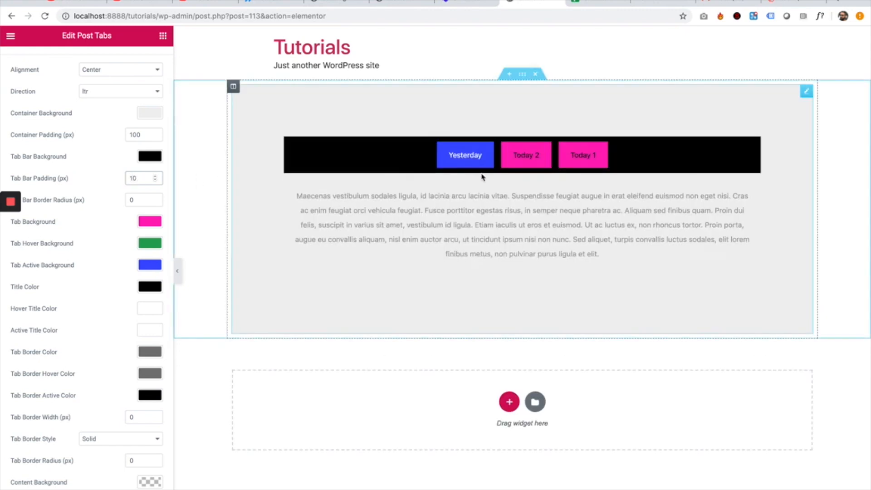
click(466, 155)
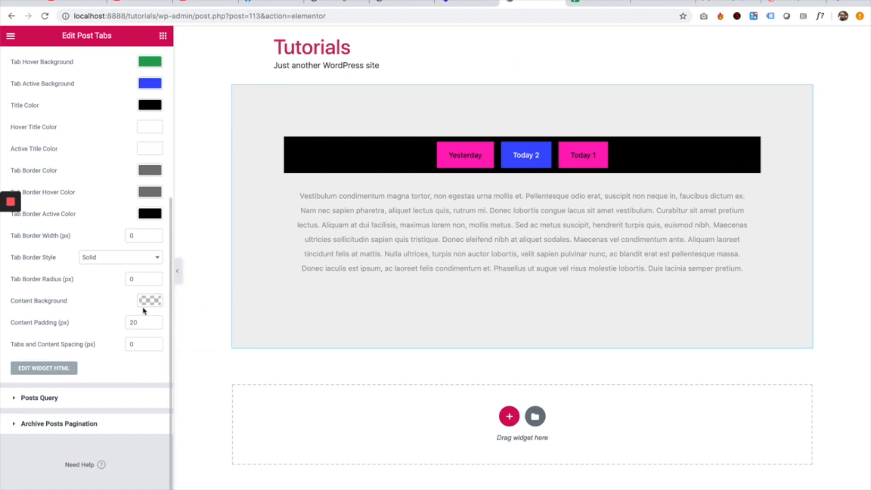
Make the content background solid white and raise content padding to 40 px.
click(150, 301)
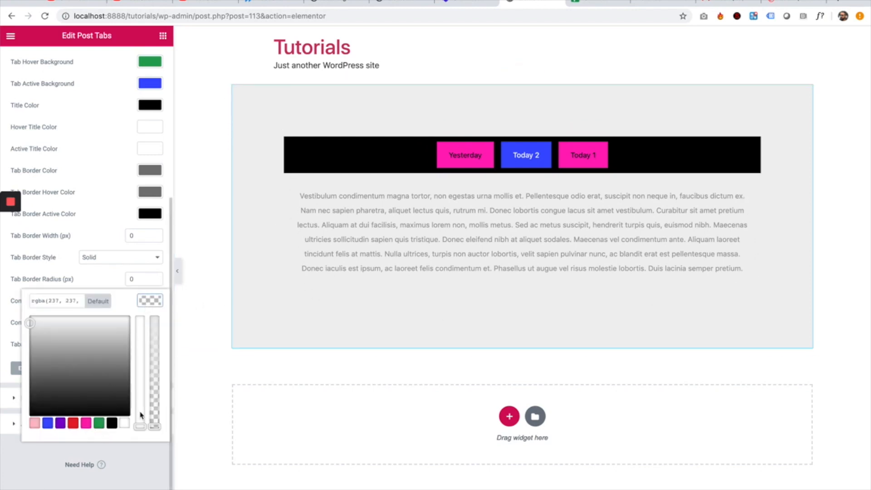
drag(139, 322, 139, 422)
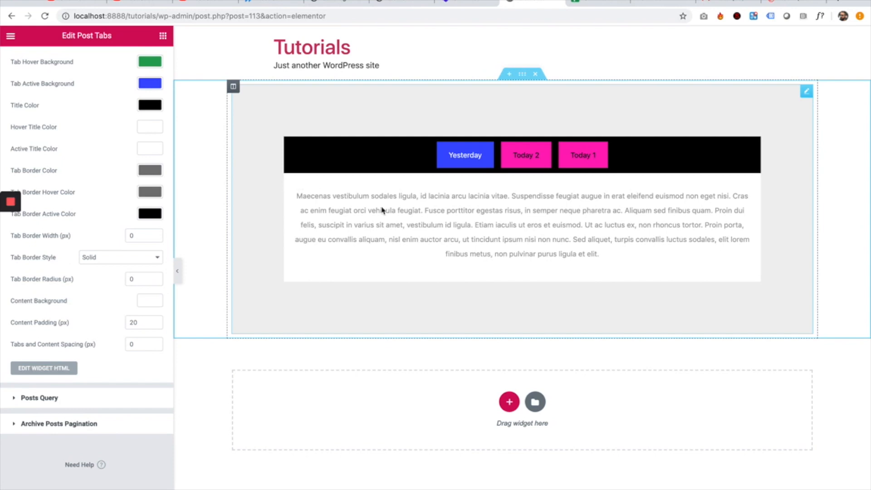
click(139, 322)
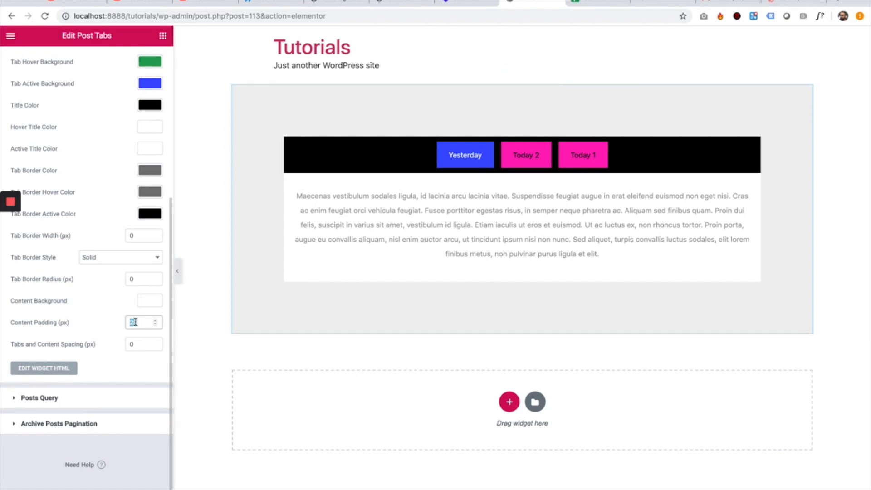
text(22)
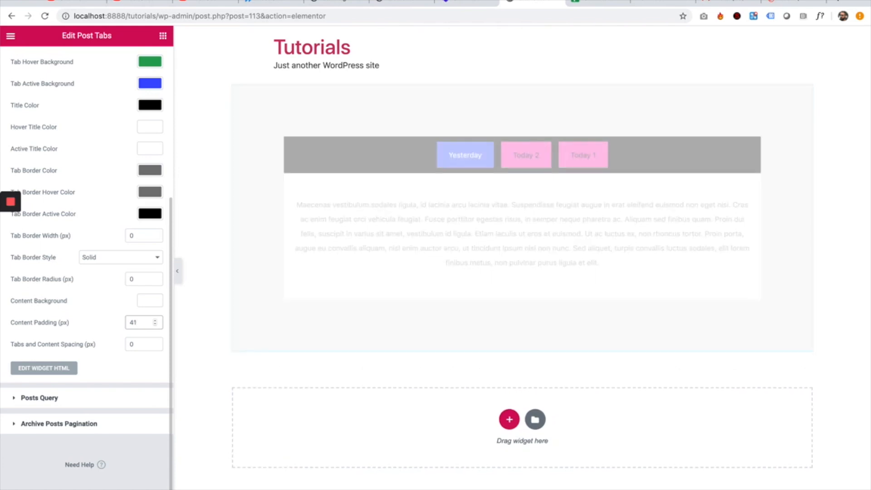
click(155, 325)
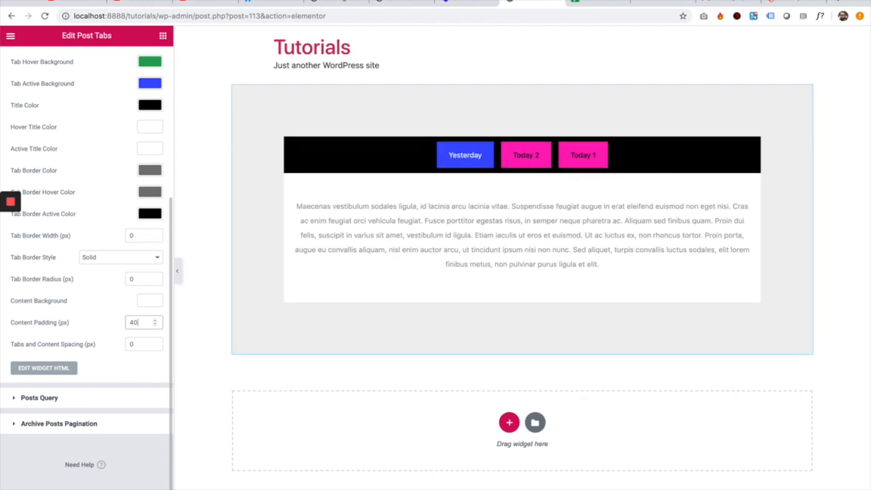
mouse_move(85, 335)
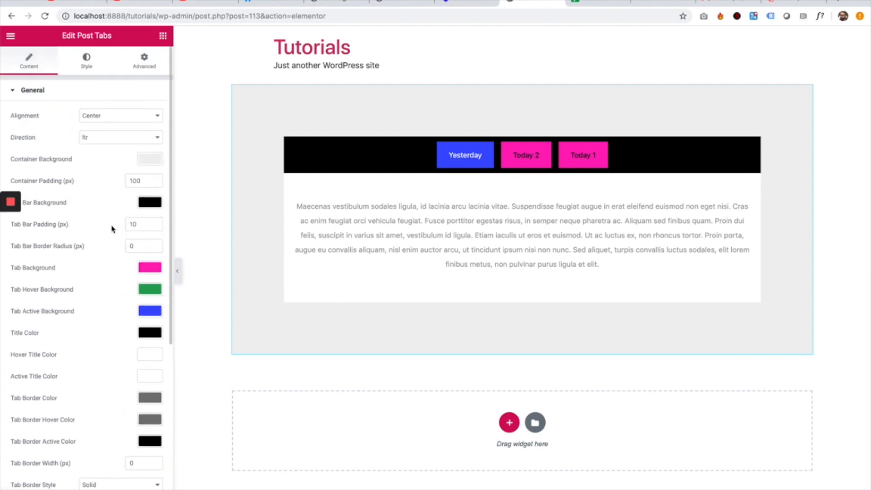
Set container padding to 0, clear its background, and preview the Today 2 tab's colours.
click(139, 181)
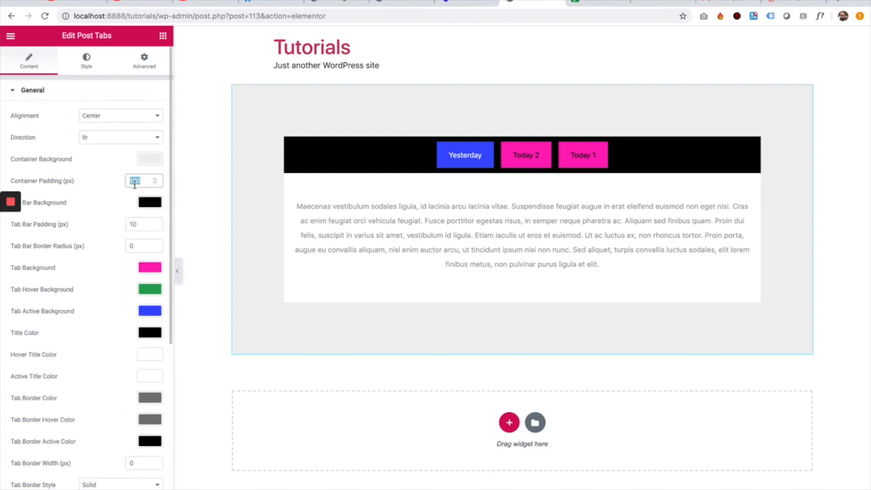
text(0)
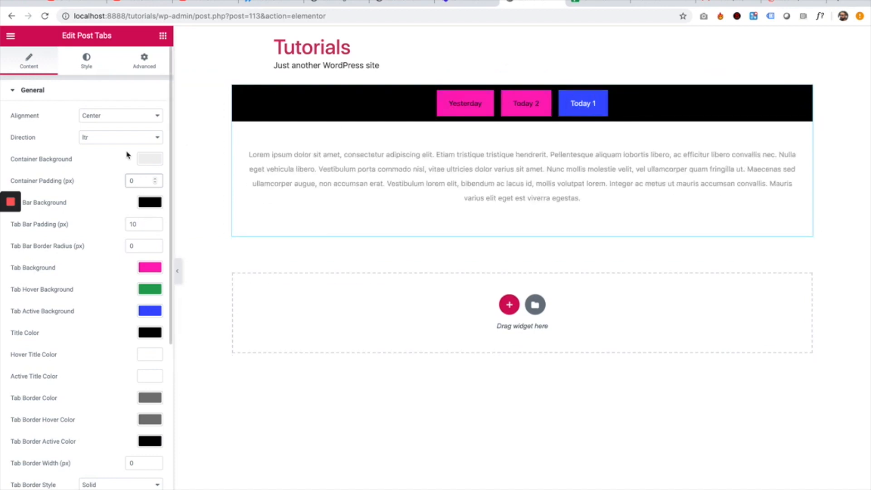
click(150, 202)
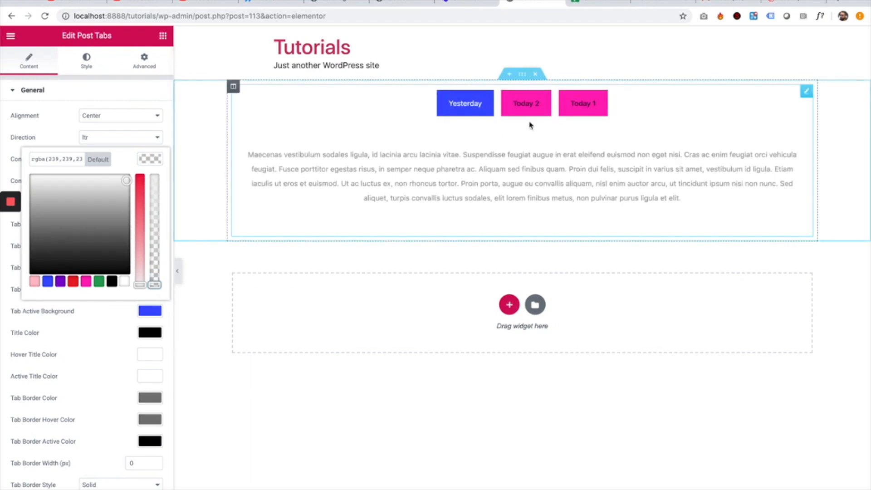
click(583, 104)
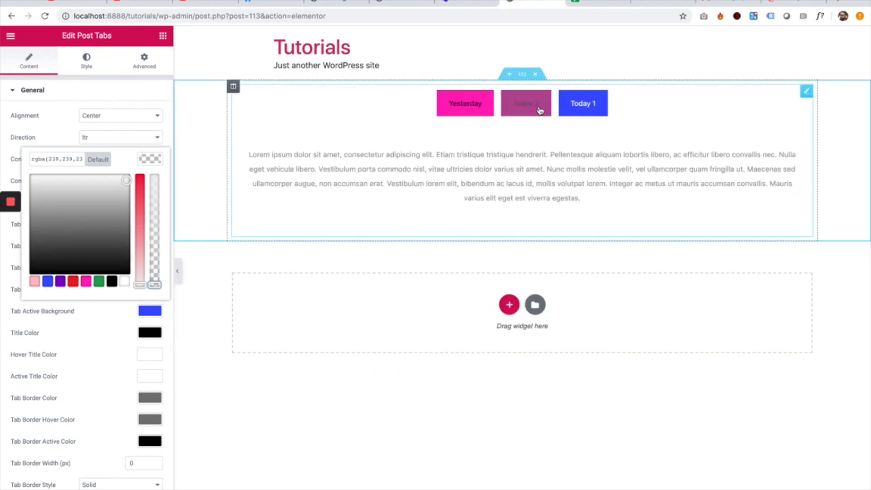
click(525, 104)
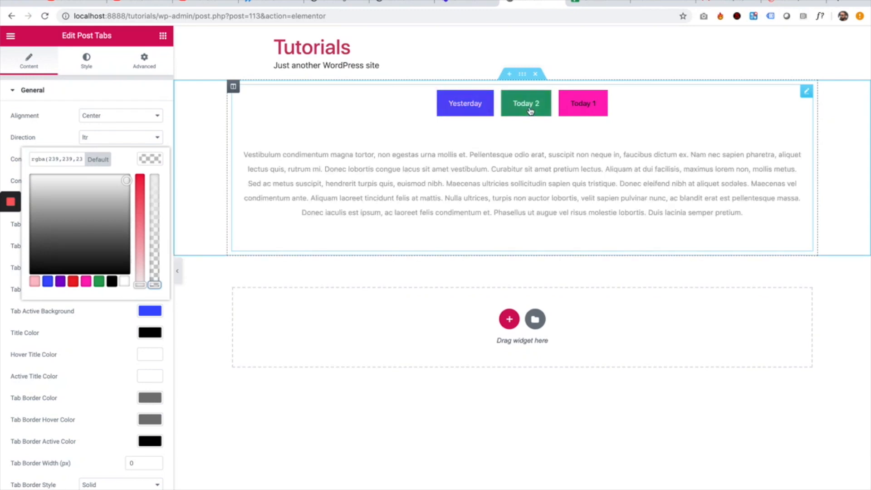